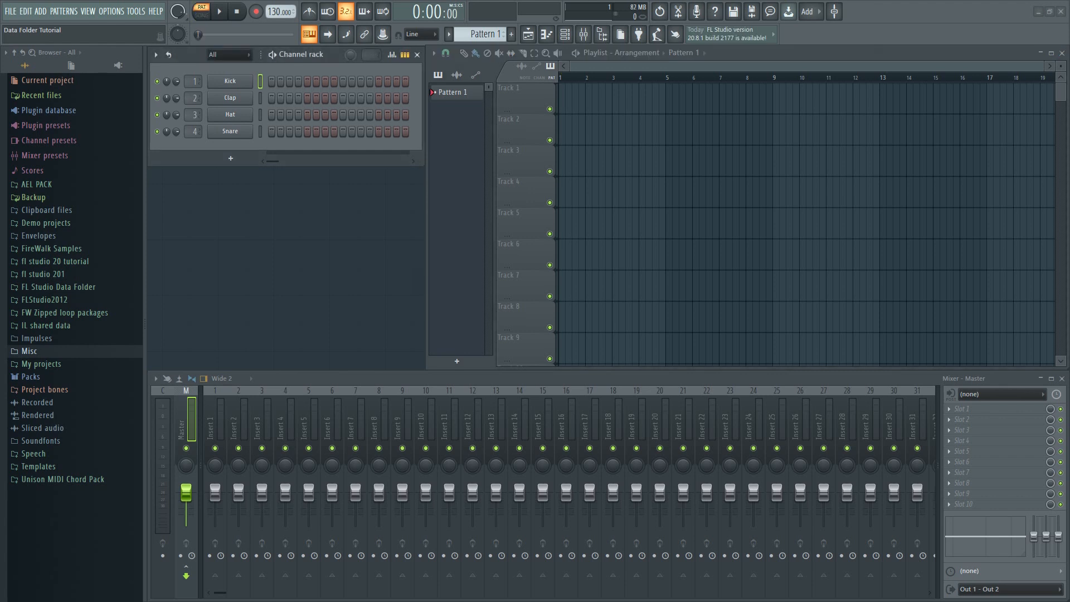
Open FL Studio's Options menu from the top menu bar.
click(111, 11)
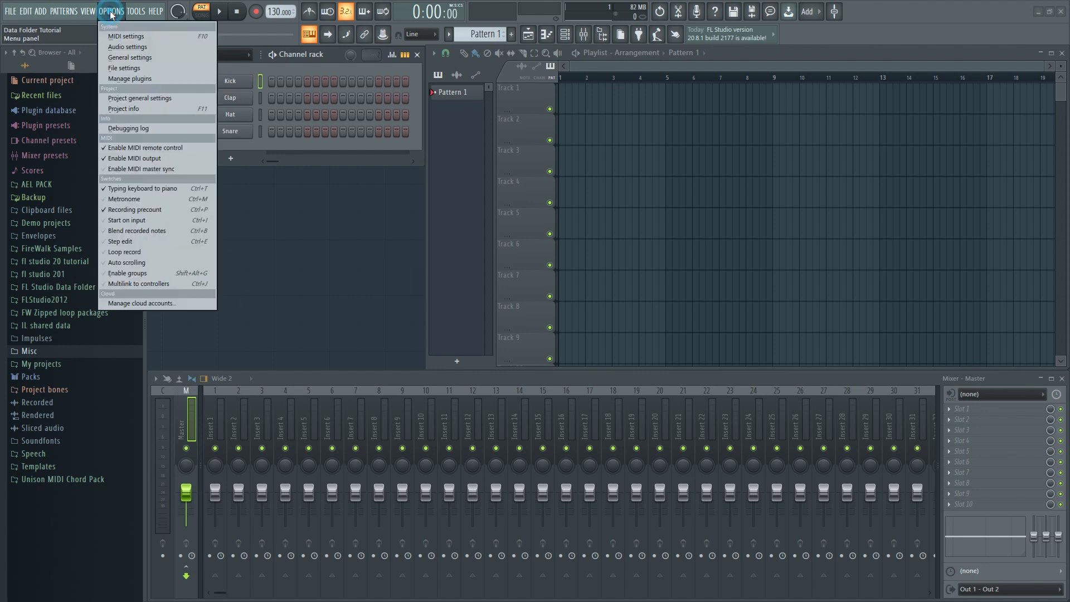
Open File settings, start choosing a custom user data folder and acknowledge the Important note.
click(124, 68)
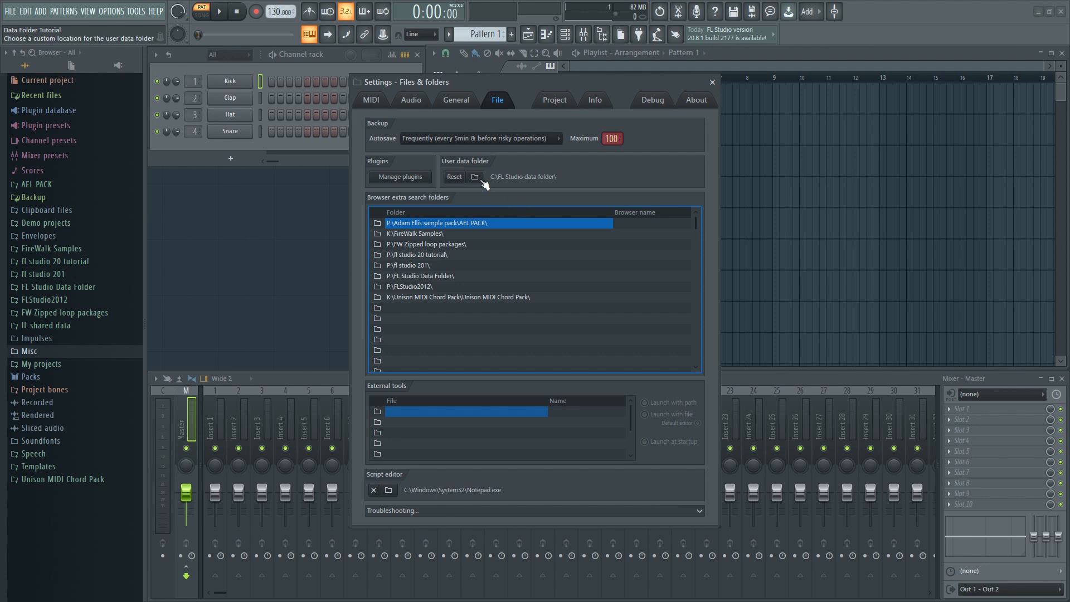
click(474, 176)
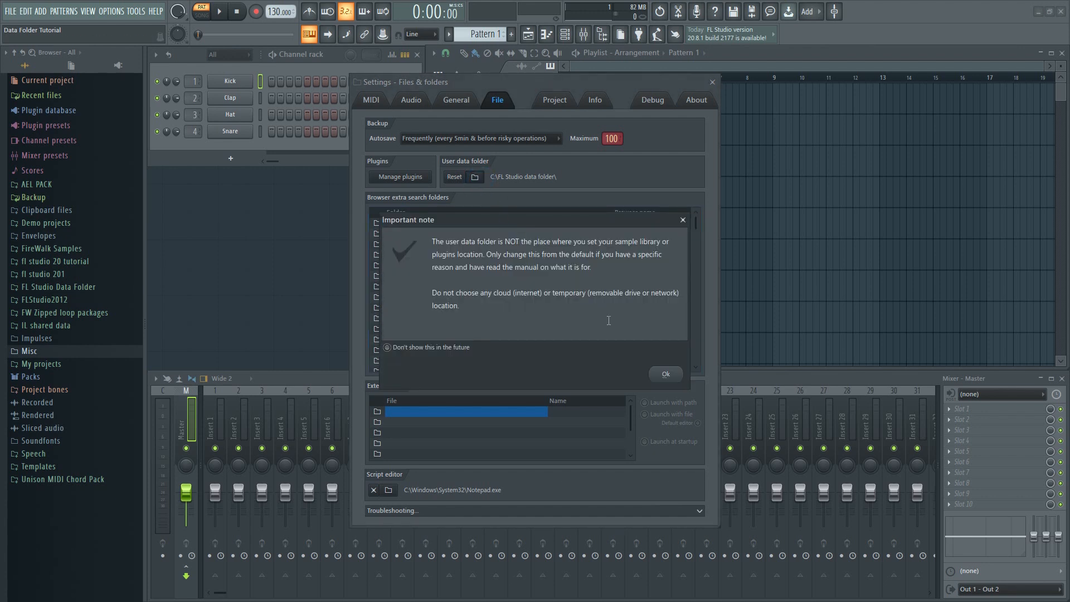
click(664, 374)
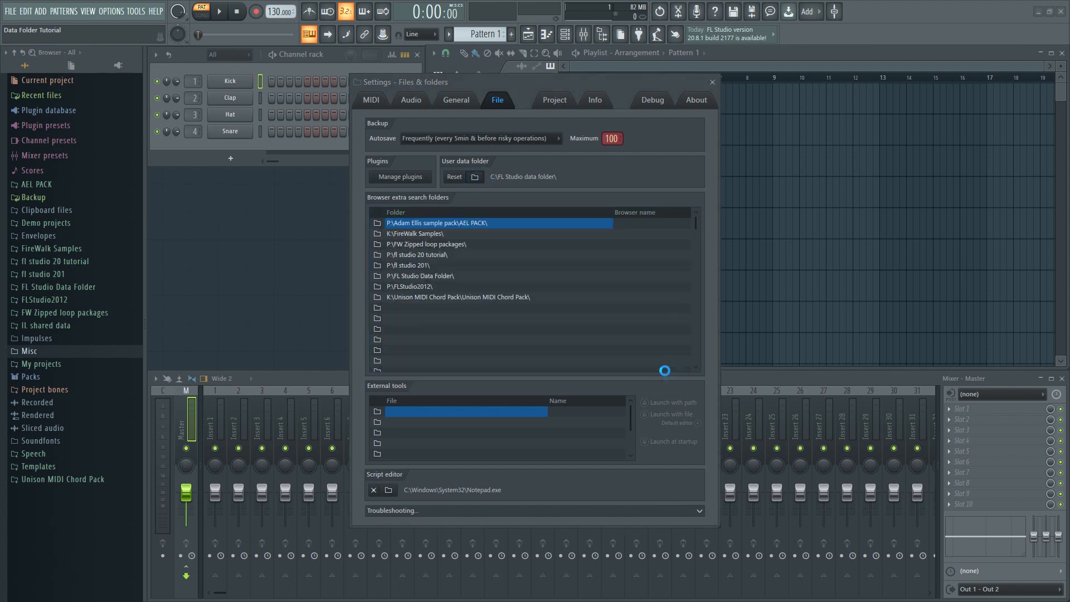
Select FL Studio Data Folder (tutorials) on drive P: as the new user data folder.
click(474, 177)
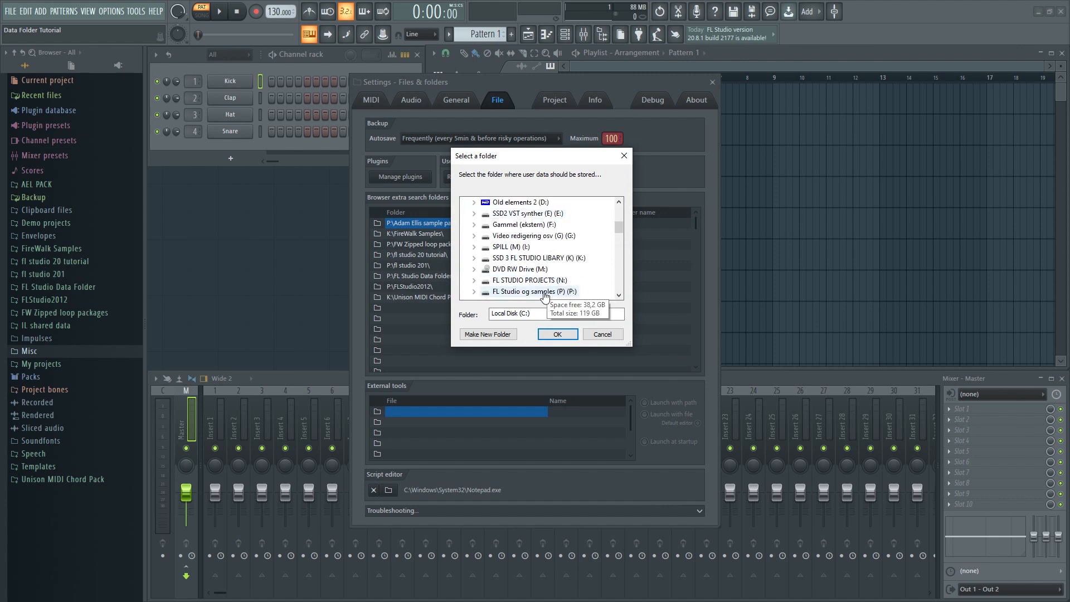
click(474, 291)
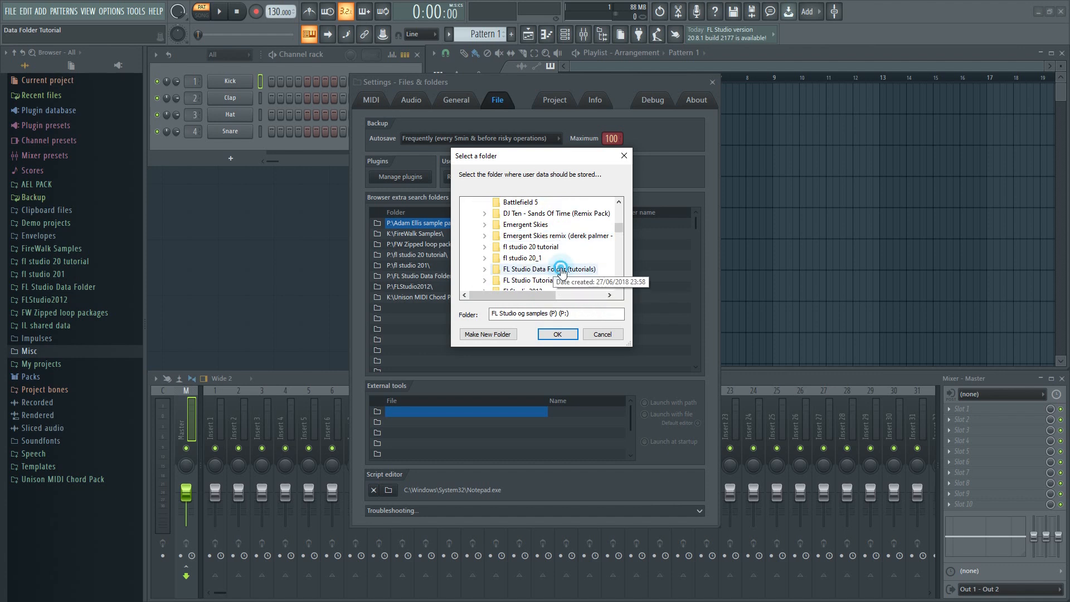
click(557, 335)
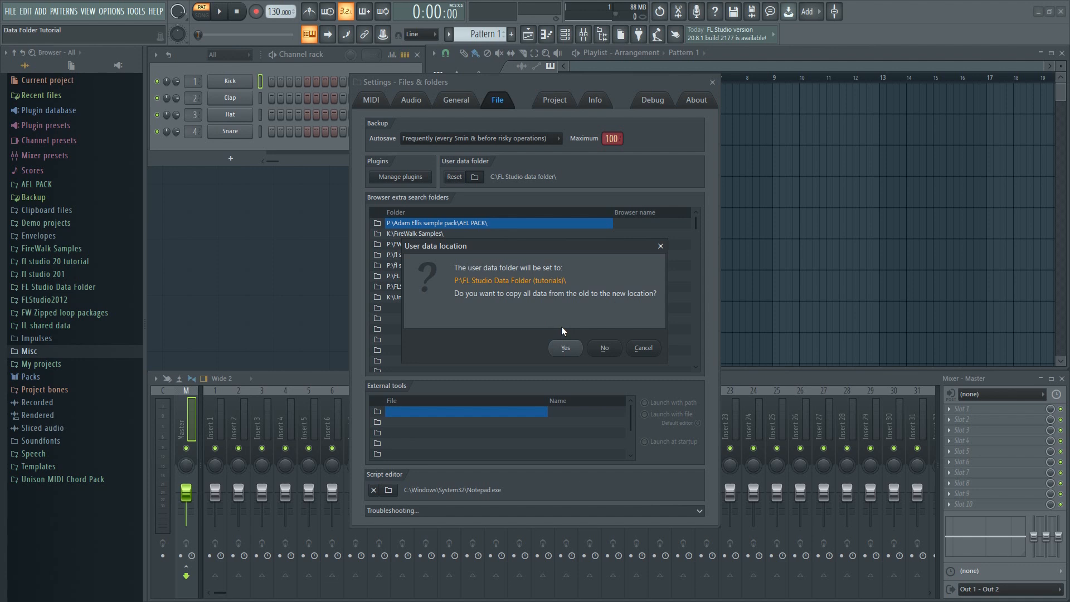
mouse_move(608, 351)
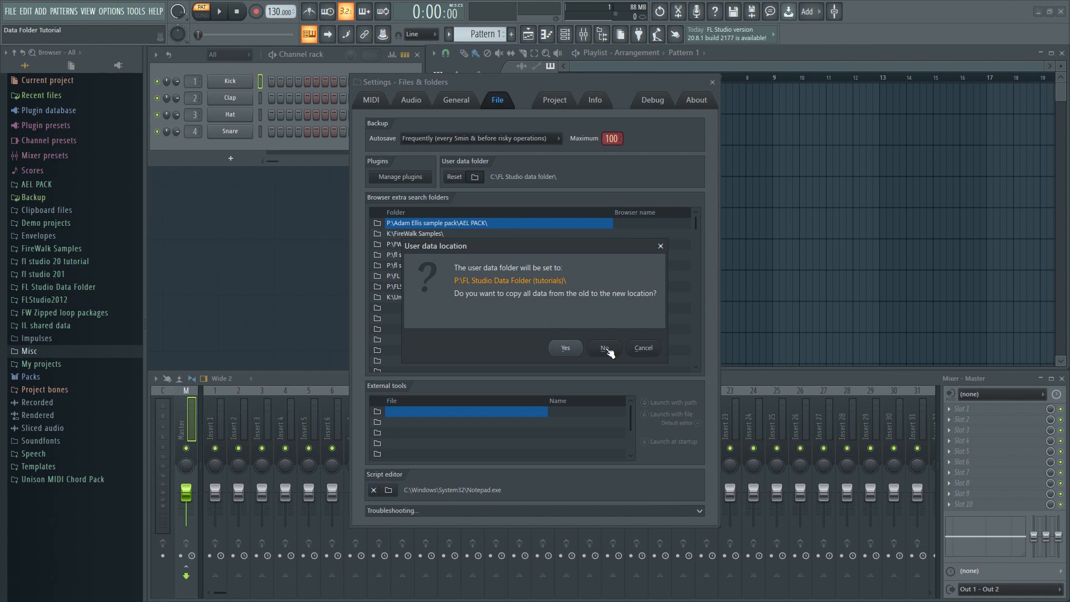
Apply the new folder without copying old data, restart FL Studio and don't save untitled.flp.
click(603, 348)
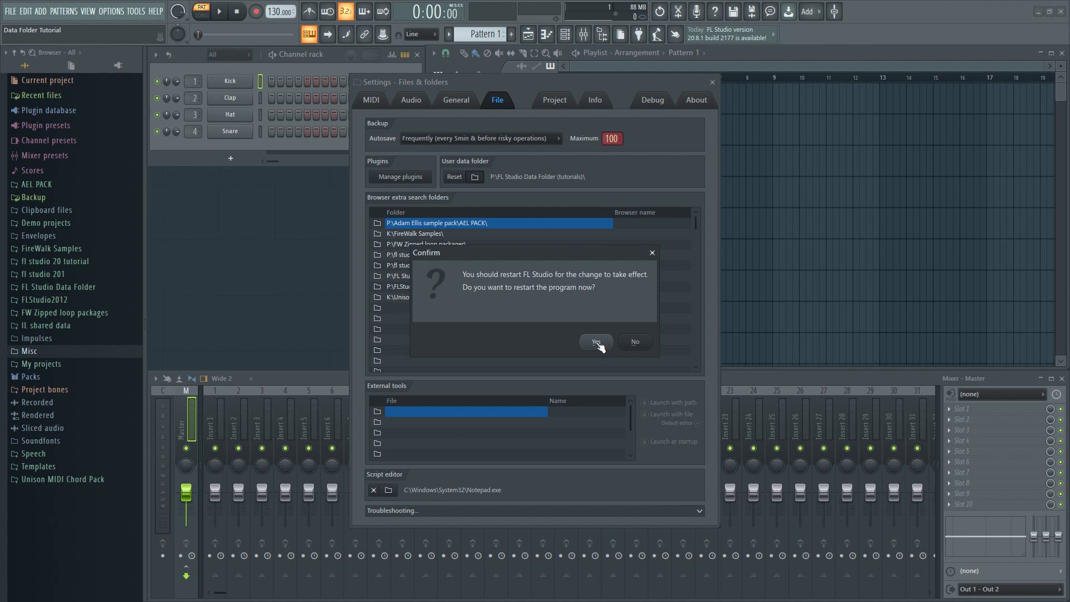
click(595, 341)
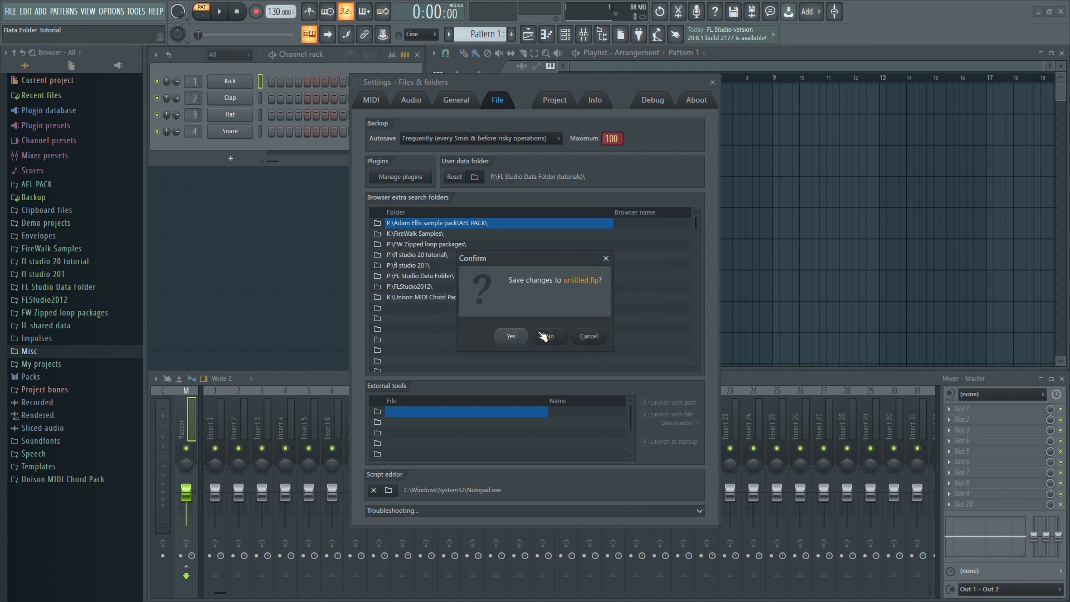
click(549, 336)
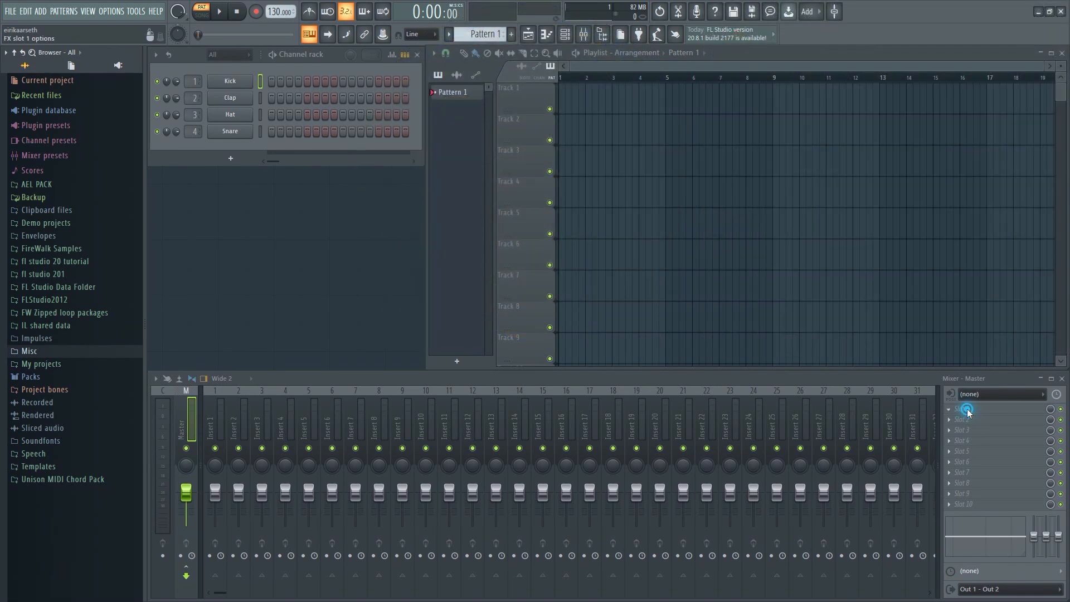
After the relaunch, check the mixer's FX slot 1 options.
click(967, 409)
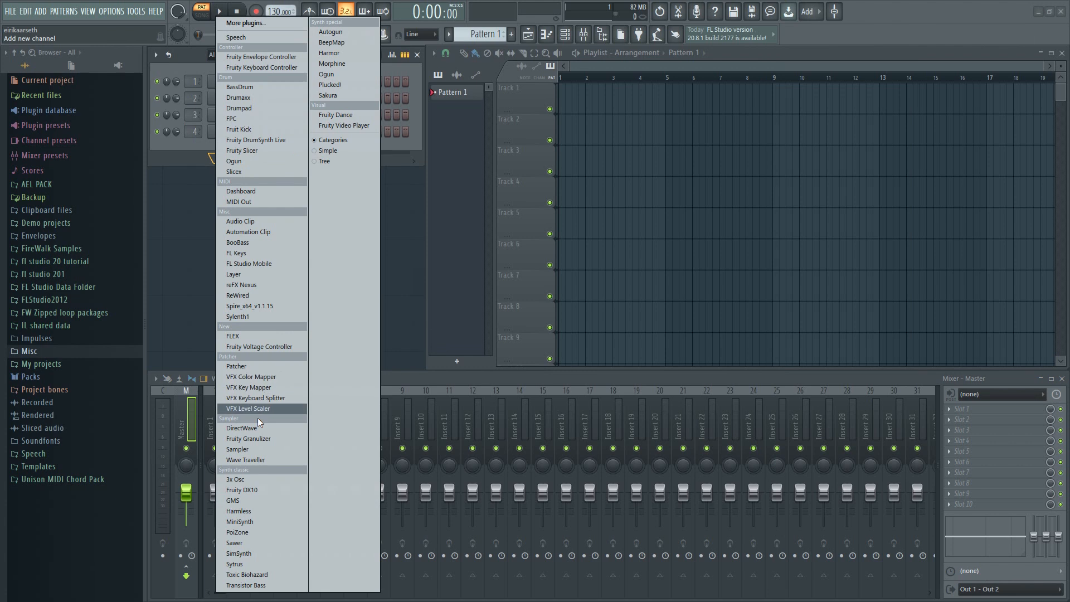
mouse_move(248, 316)
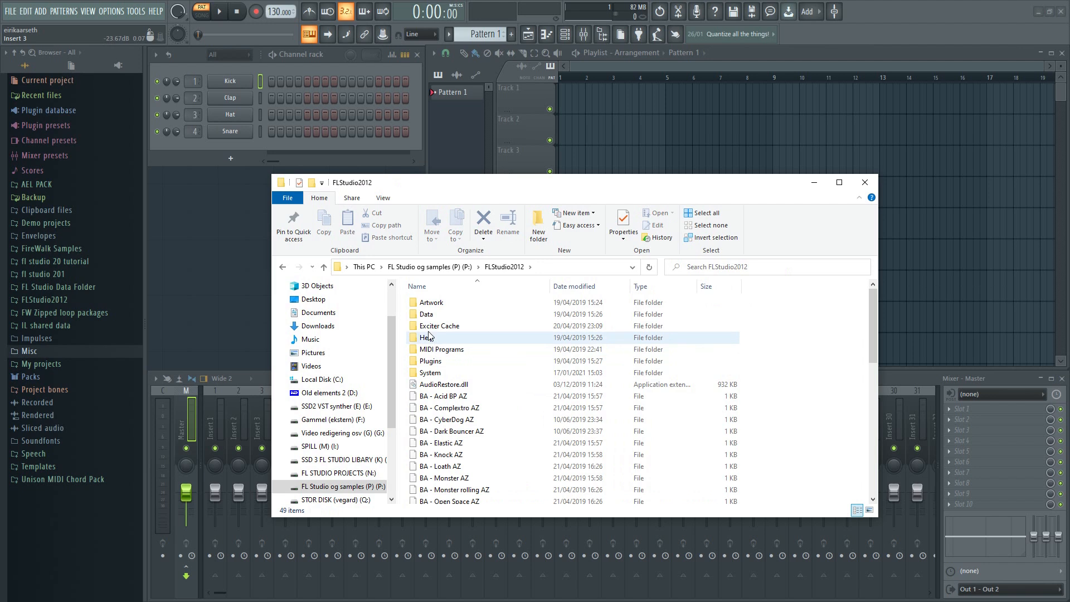
Return from FLStudio2012 to the P: drive root in File Explorer.
click(282, 266)
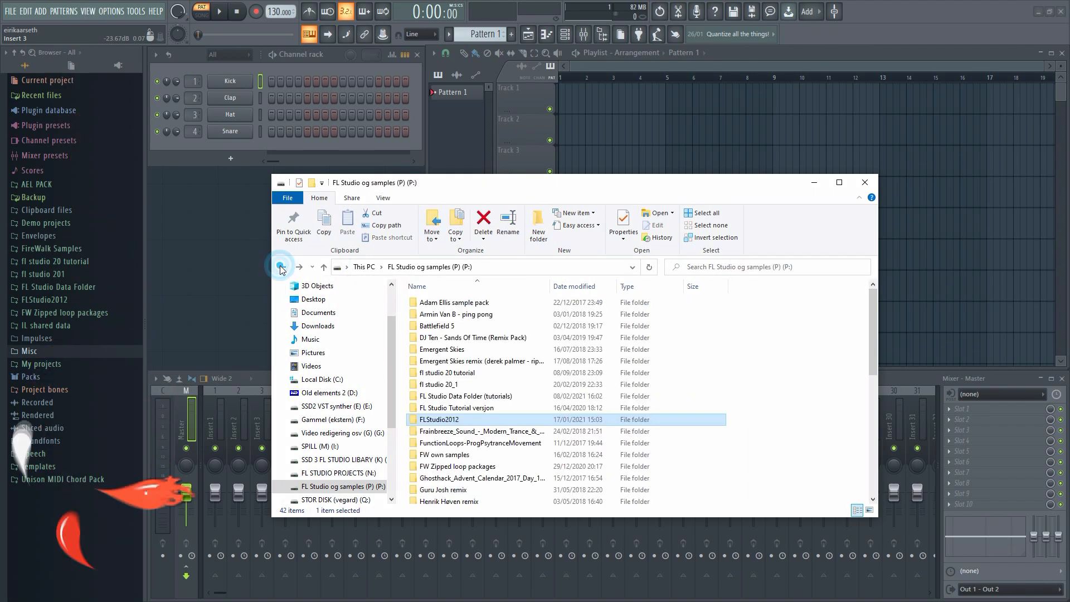